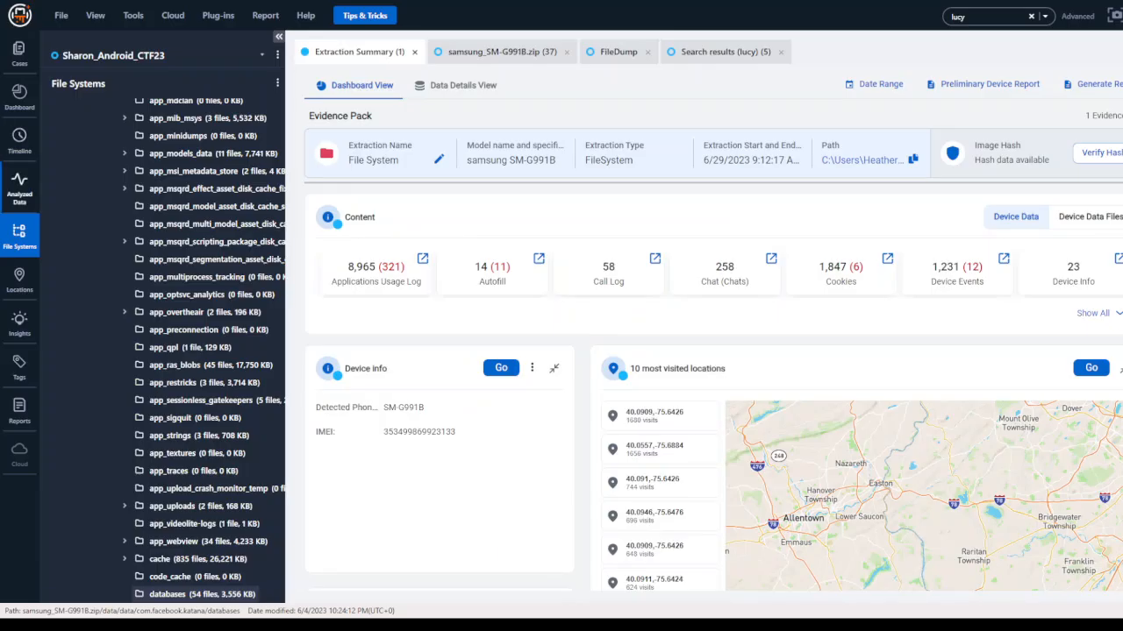
- Show the Samsung extraction's analyzed data categories, with Messages expanded into chats, emails and instant messages
{"action": "left_click", "coordinate": [19, 184]}
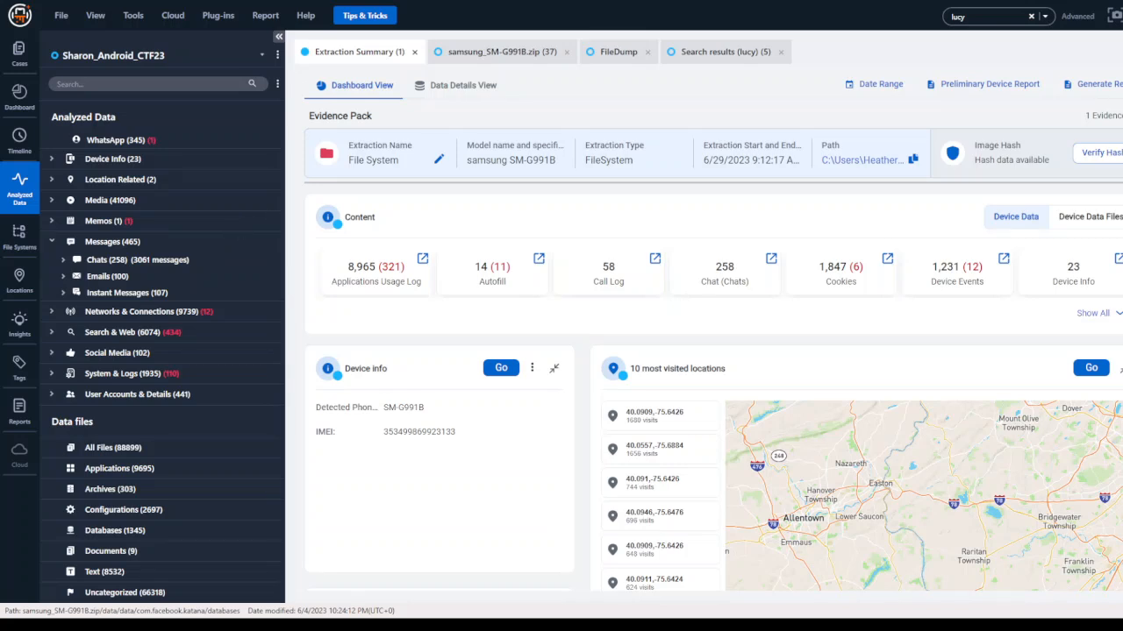
{"action": "left_click", "coordinate": [982, 16]}
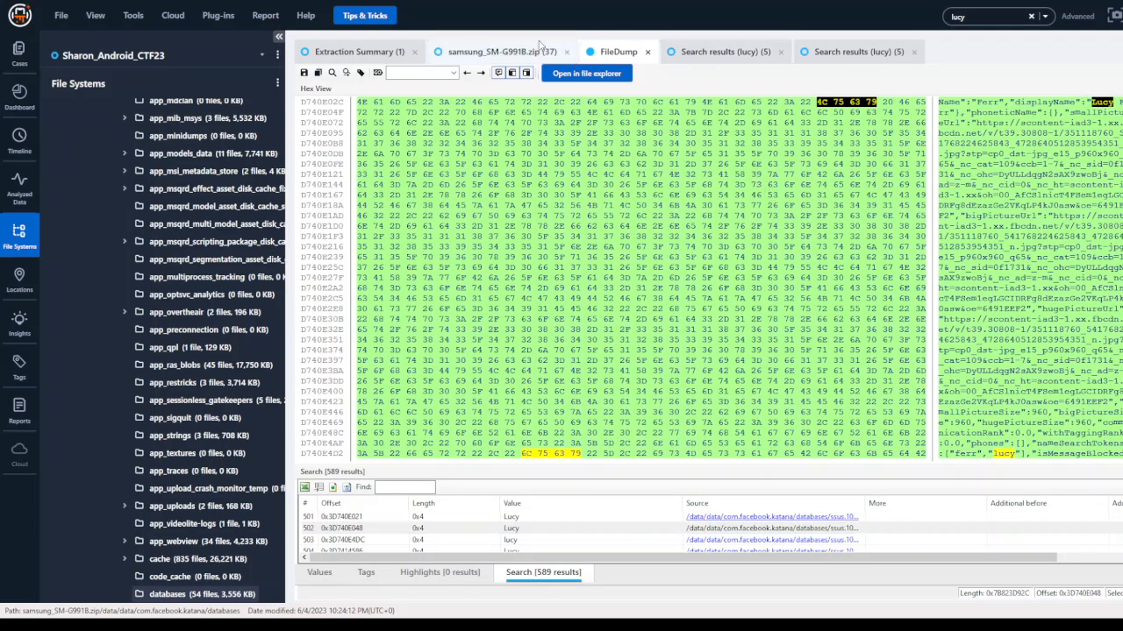
- Browse the extraction's root folders such as acct, apex, cache and data
{"action": "left_click", "coordinate": [495, 51]}
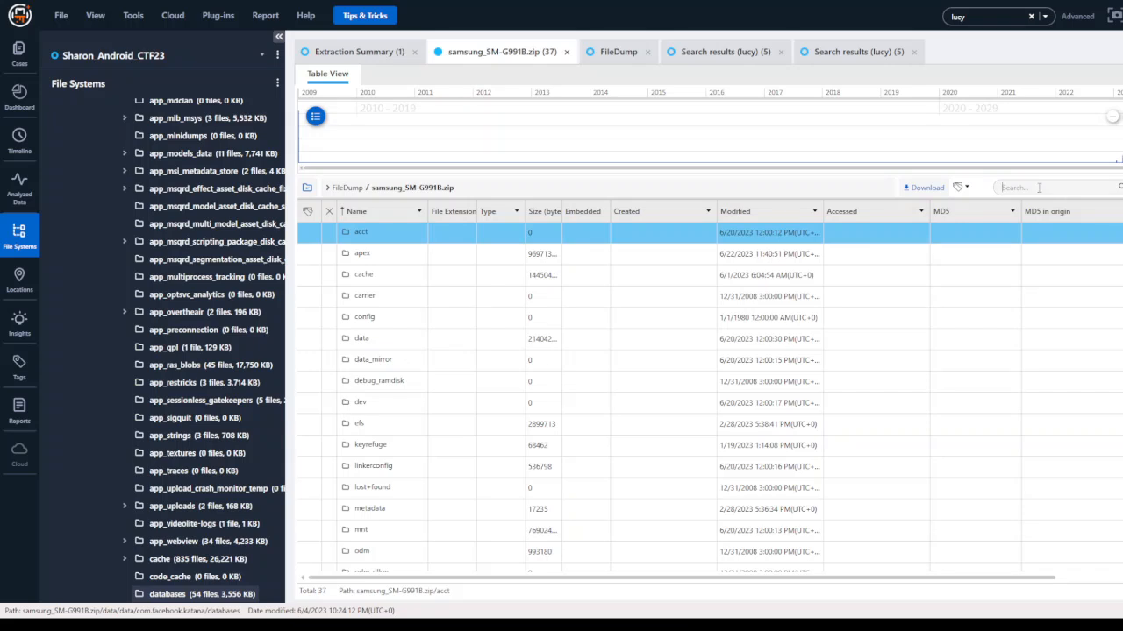
{"action": "mouse_move", "coordinate": [989, 172]}
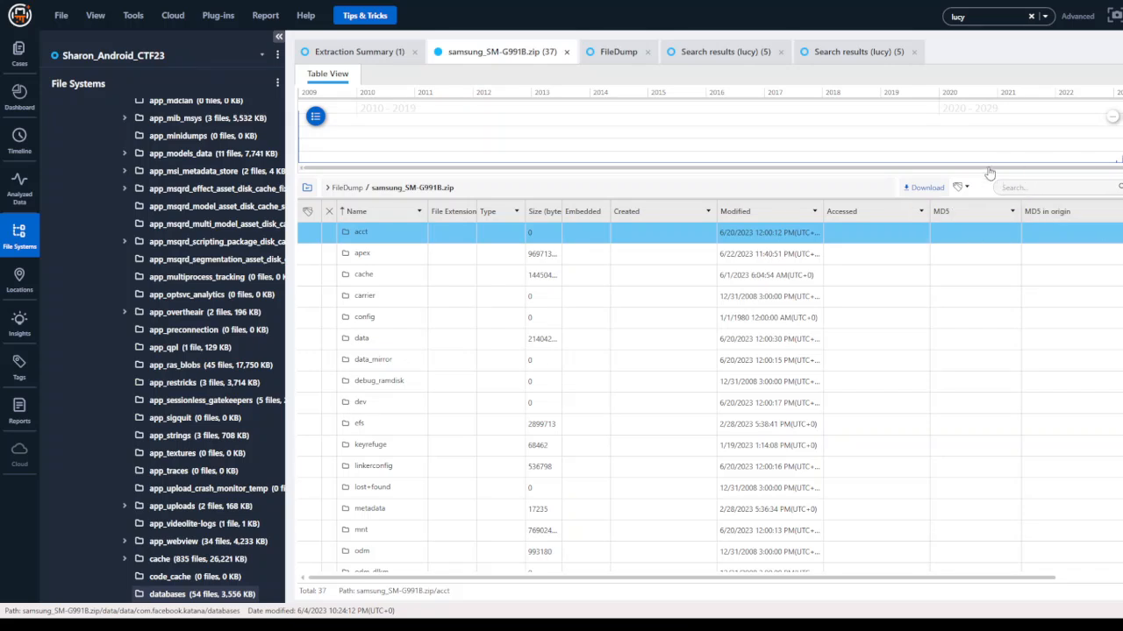